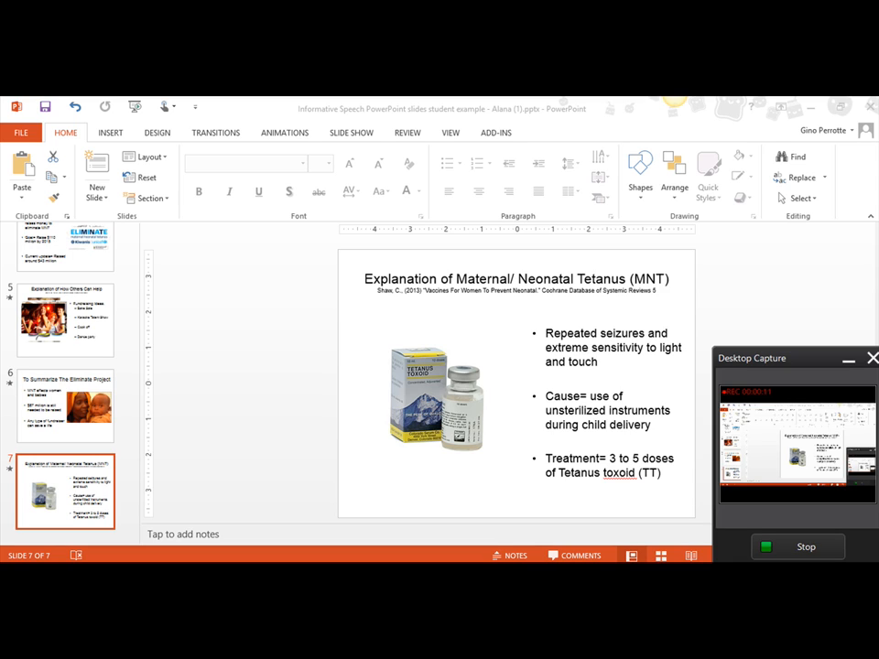
pyautogui.moveTo(634, 410)
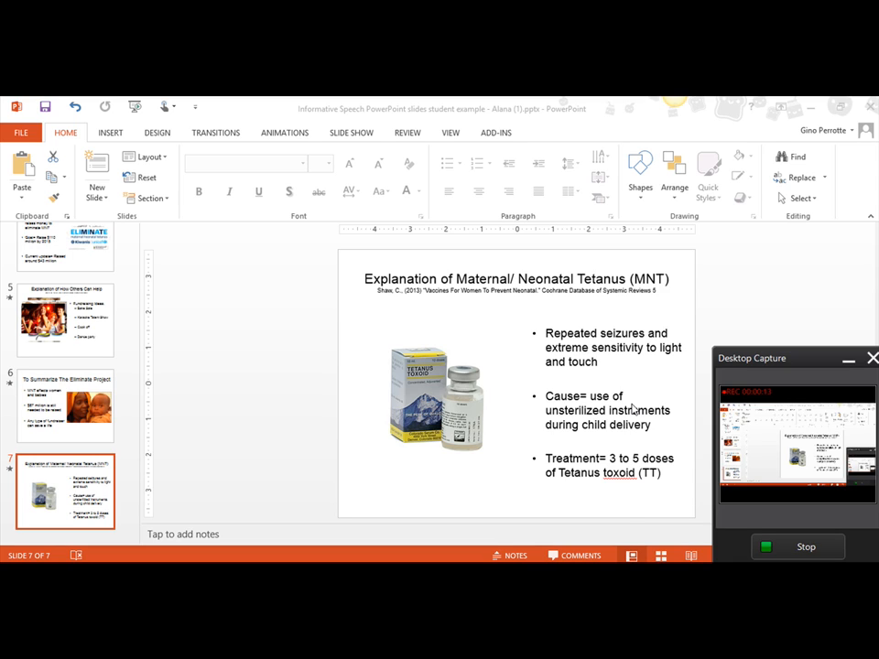
pyautogui.moveTo(483, 315)
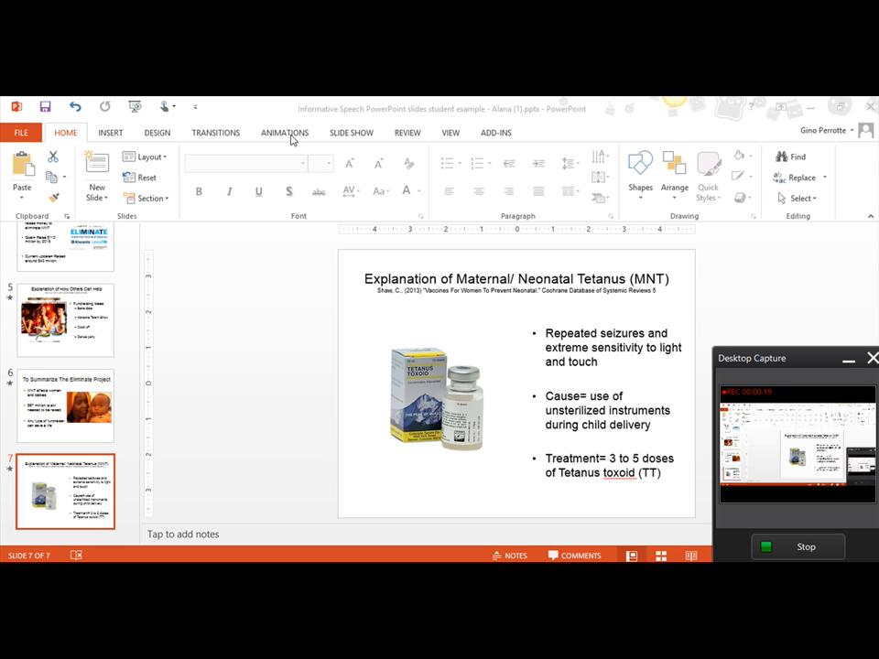
# - Switch to the Animations ribbon for the maternal/neonatal tetanus slide
pyautogui.click(284, 131)
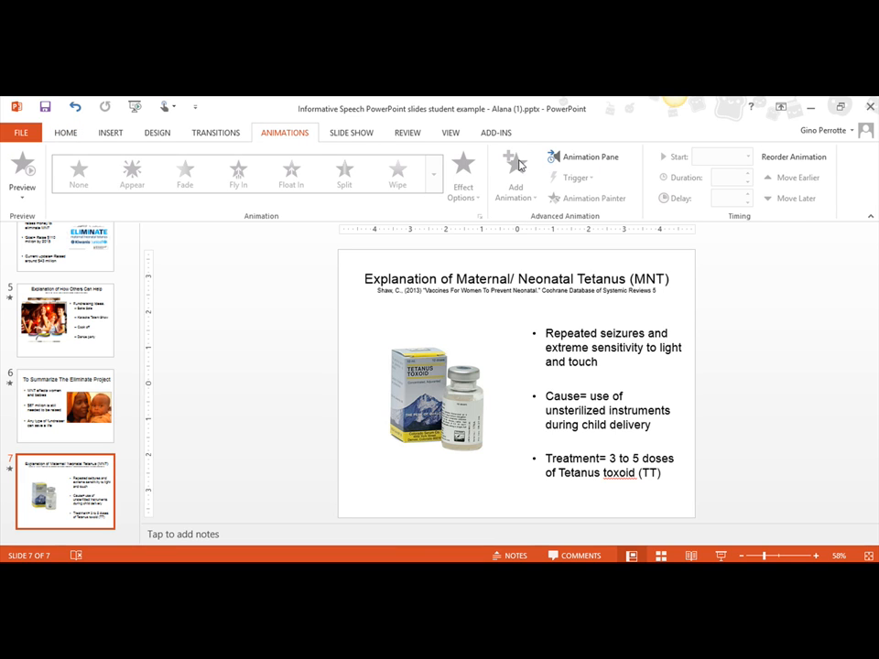
# - Show the Animation Pane and select the text of all three bullet points
pyautogui.click(589, 157)
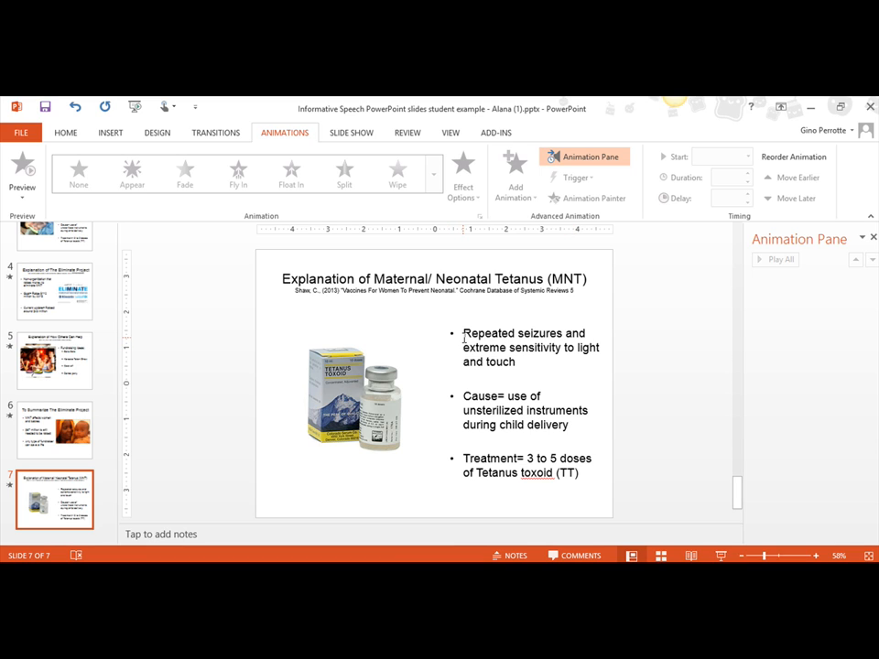
pyautogui.click(523, 348)
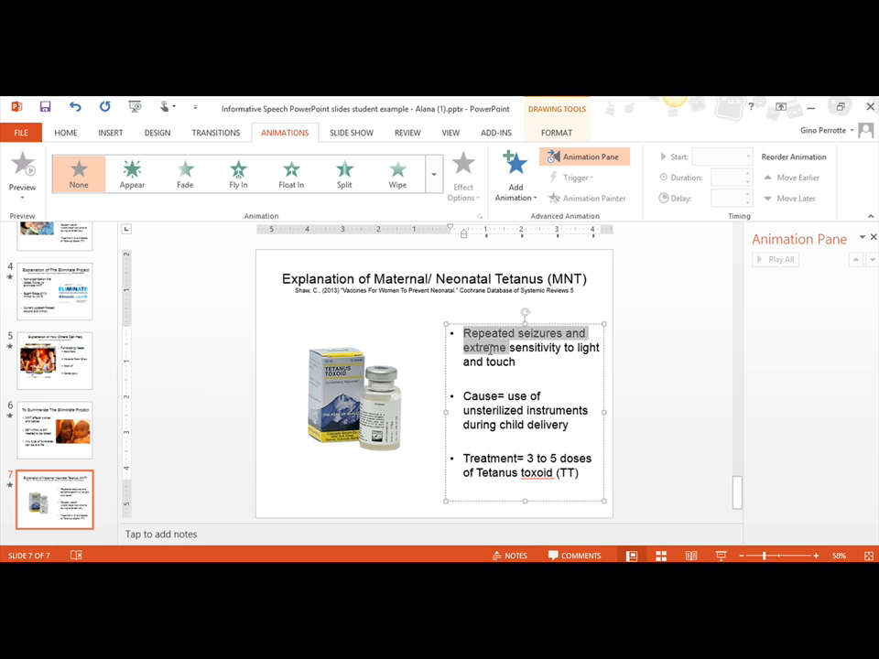
pyautogui.moveTo(506, 348); pyautogui.dragTo(517, 363)
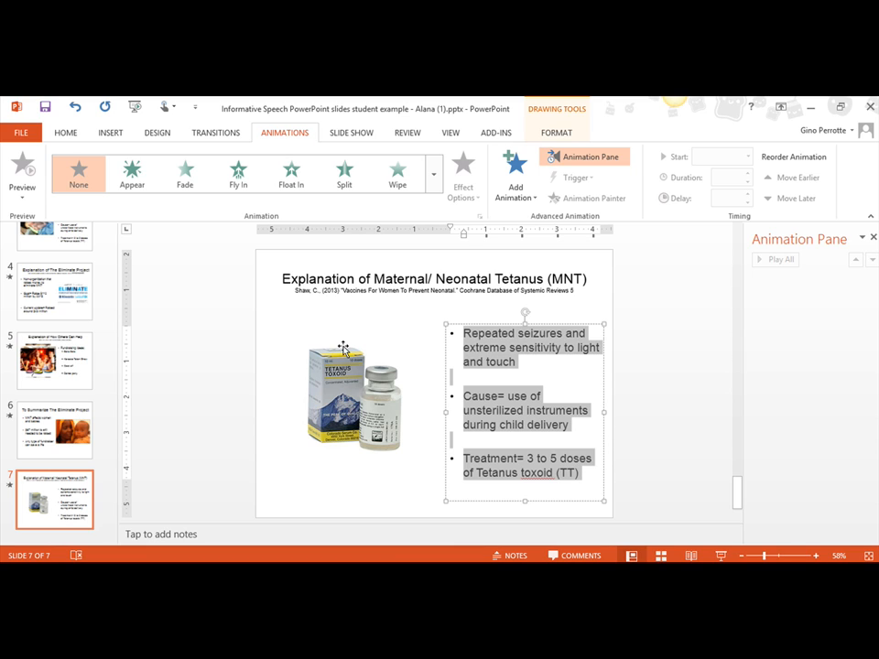
# - Apply the Appear entrance effect to the bullets and select all three animation entries
pyautogui.click(132, 172)
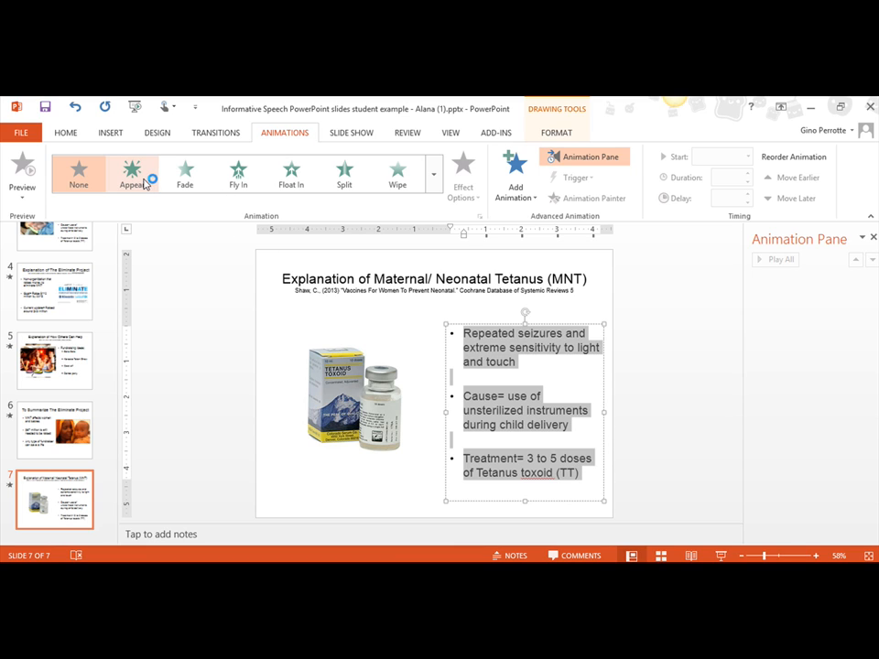
pyautogui.click(132, 174)
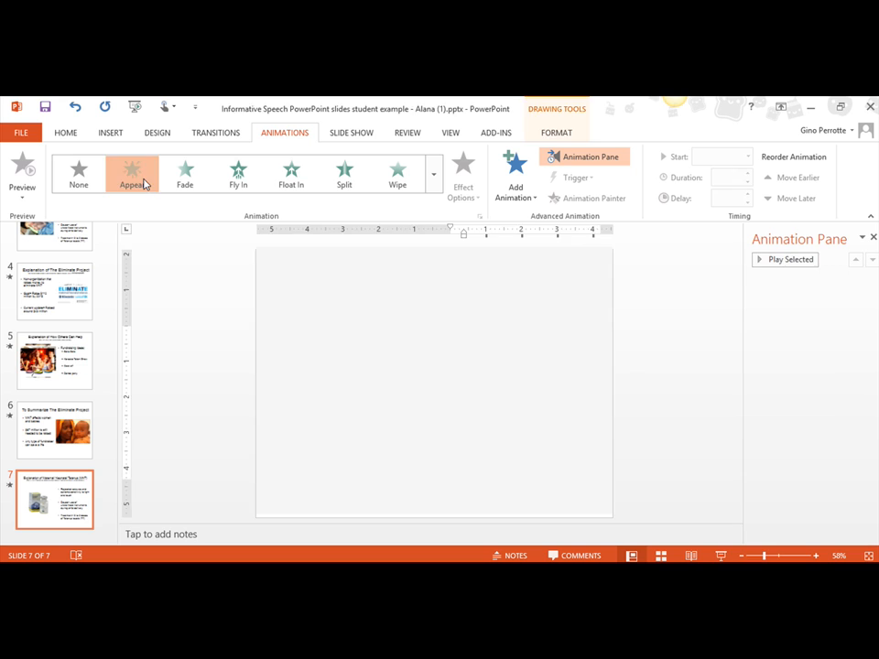
pyautogui.click(132, 172)
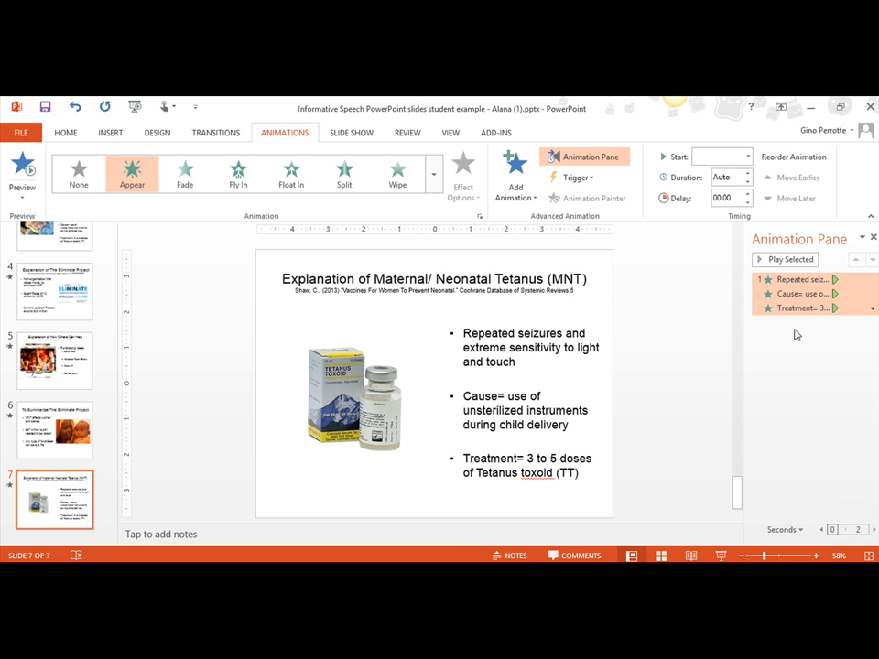
pyautogui.click(797, 308)
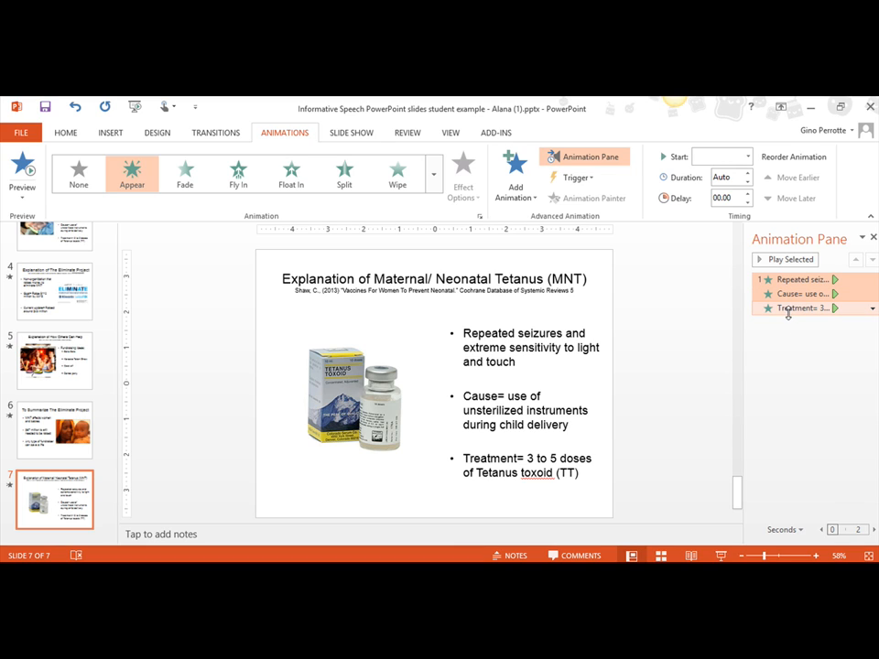
pyautogui.moveTo(796, 307)
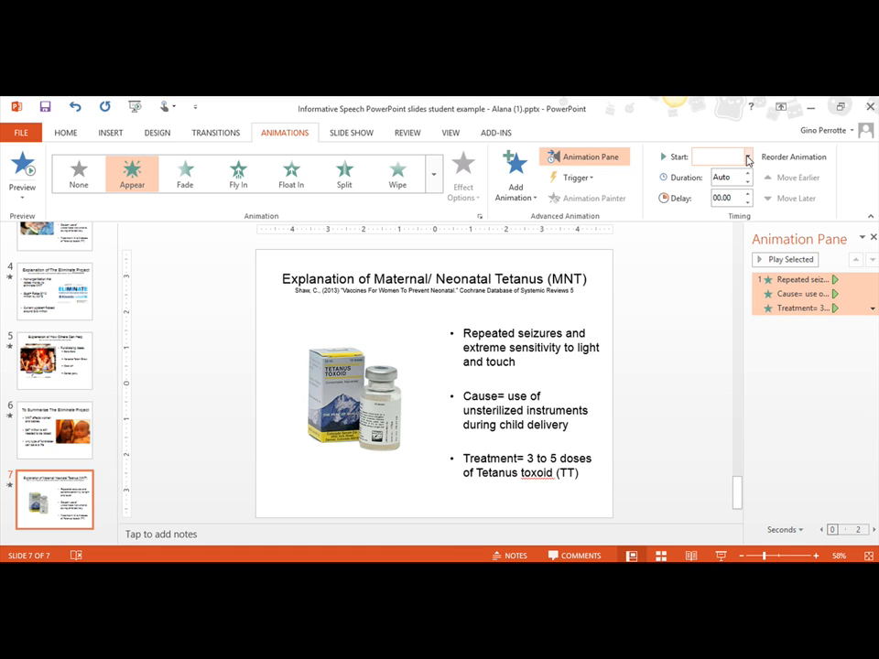
# - Set the three bullet animations to start On Click, then select the first bullet's animation
pyautogui.click(745, 157)
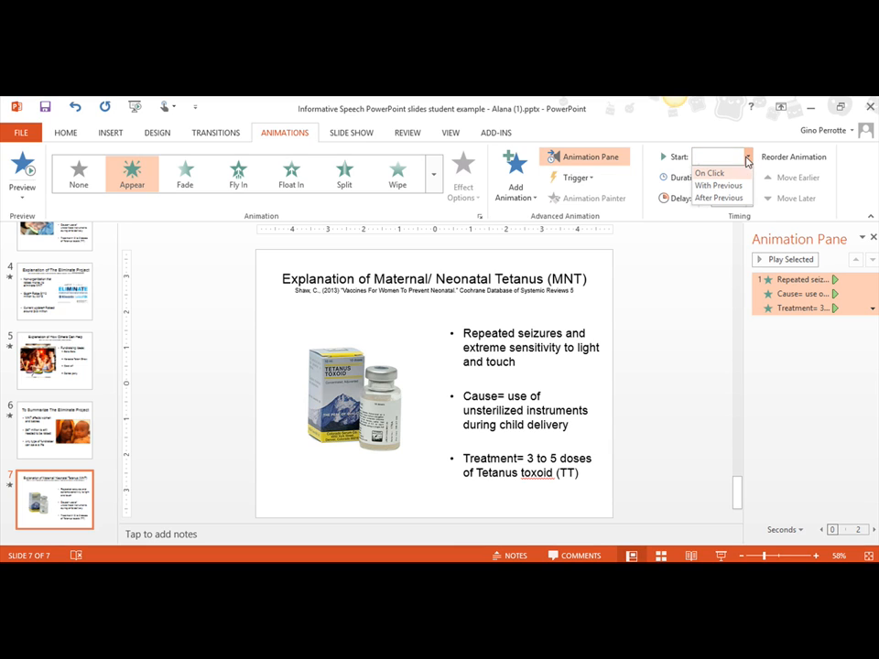
pyautogui.moveTo(731, 172)
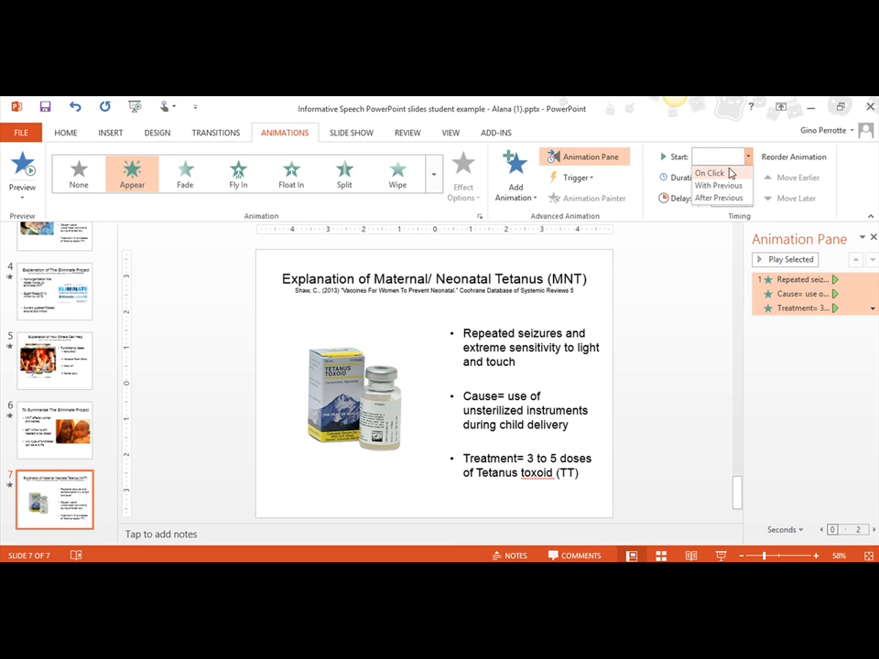
pyautogui.click(710, 172)
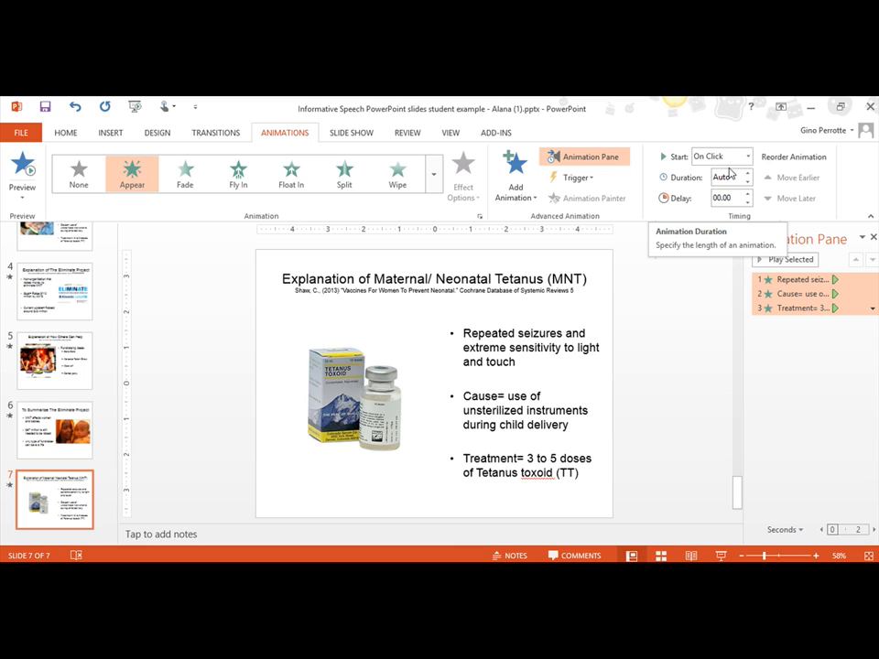
pyautogui.click(803, 292)
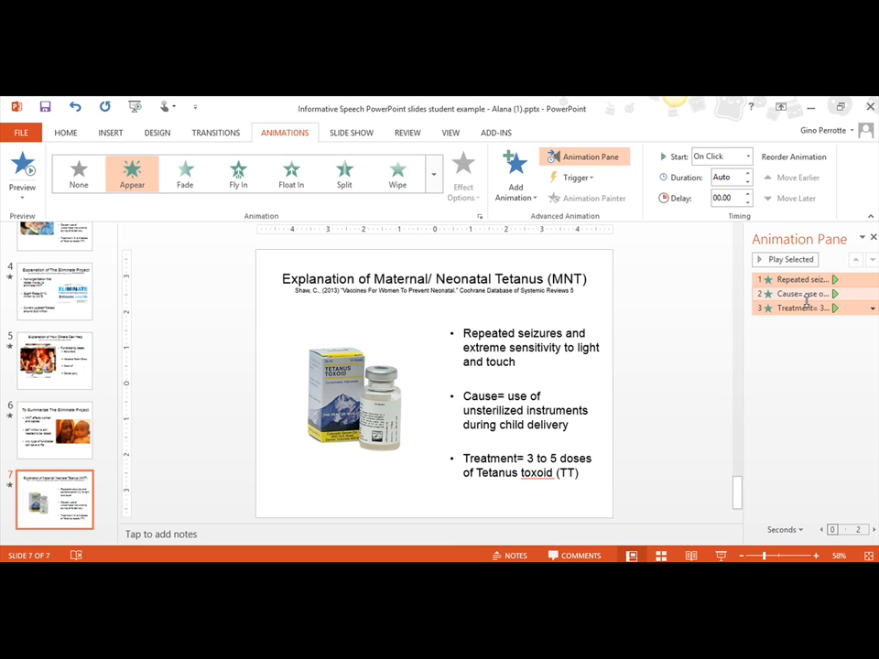
pyautogui.click(804, 293)
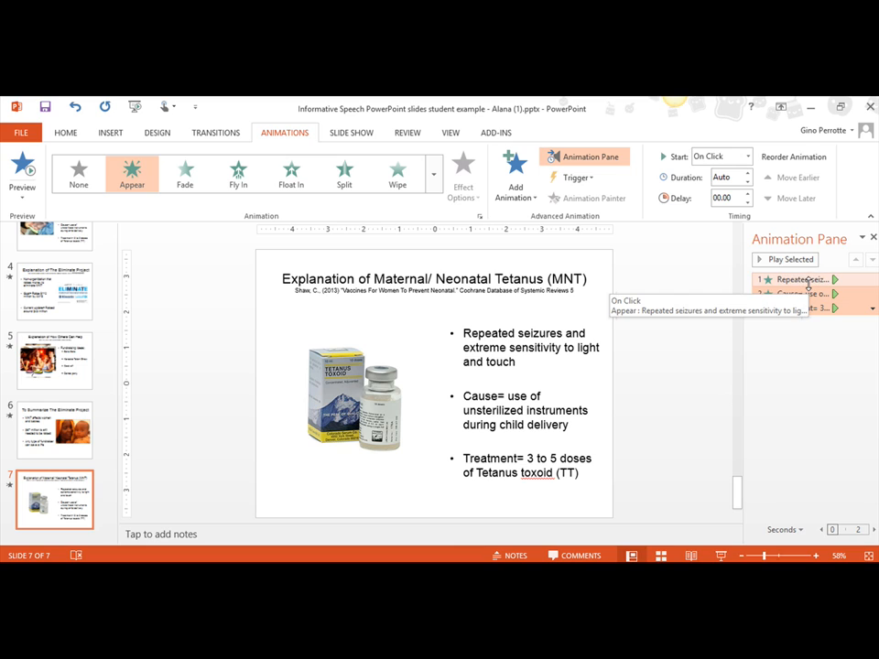
pyautogui.click(806, 293)
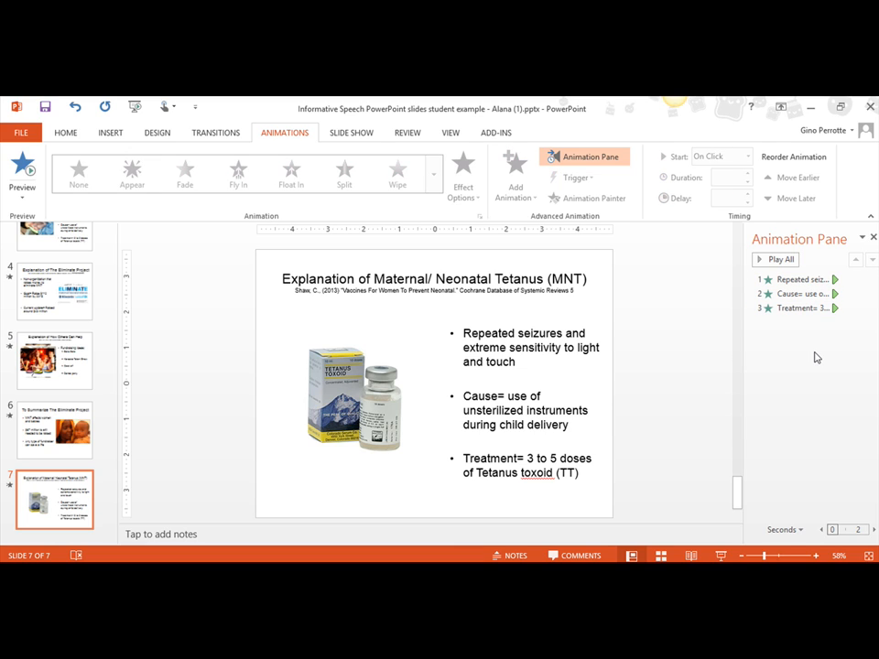
pyautogui.moveTo(801, 278)
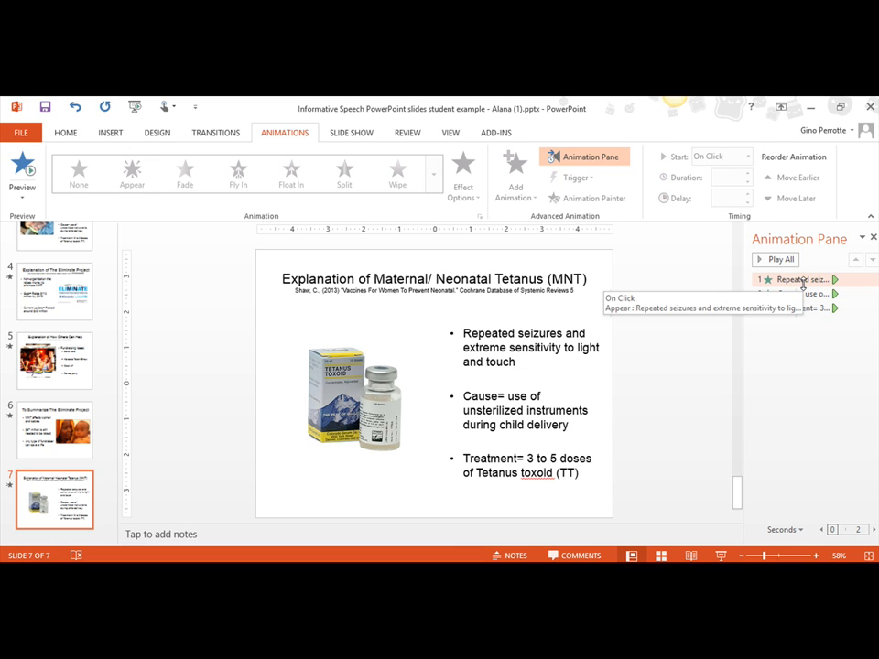
# - Select the first two bullet animations together and open their Effect Options settings
pyautogui.click(132, 172)
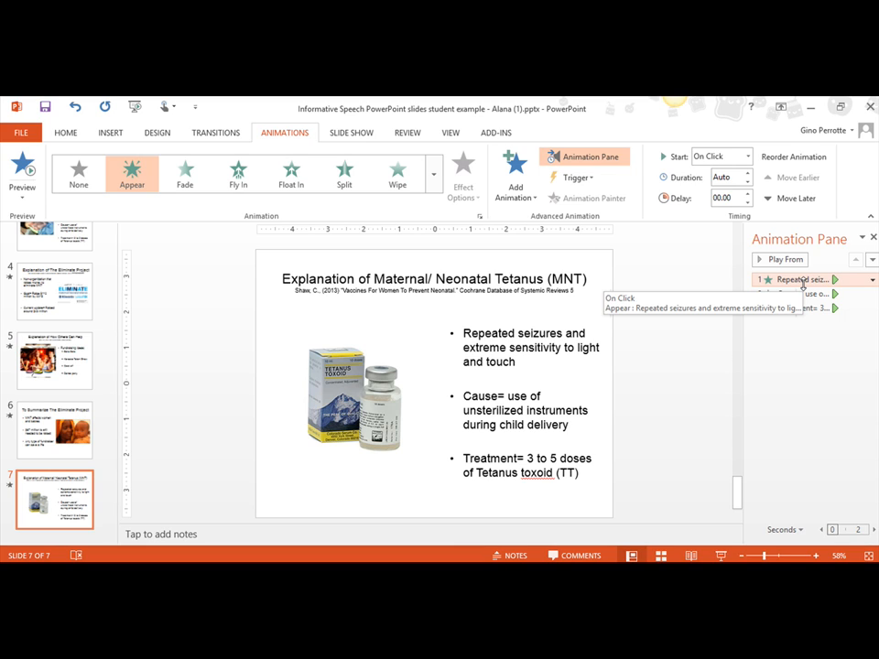
pyautogui.click(802, 293)
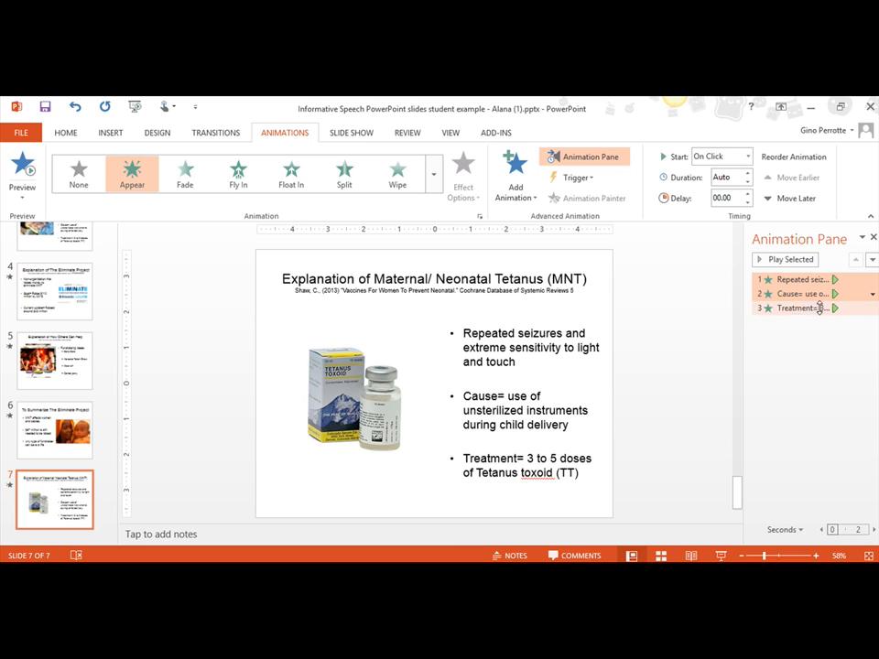
pyautogui.moveTo(803, 293)
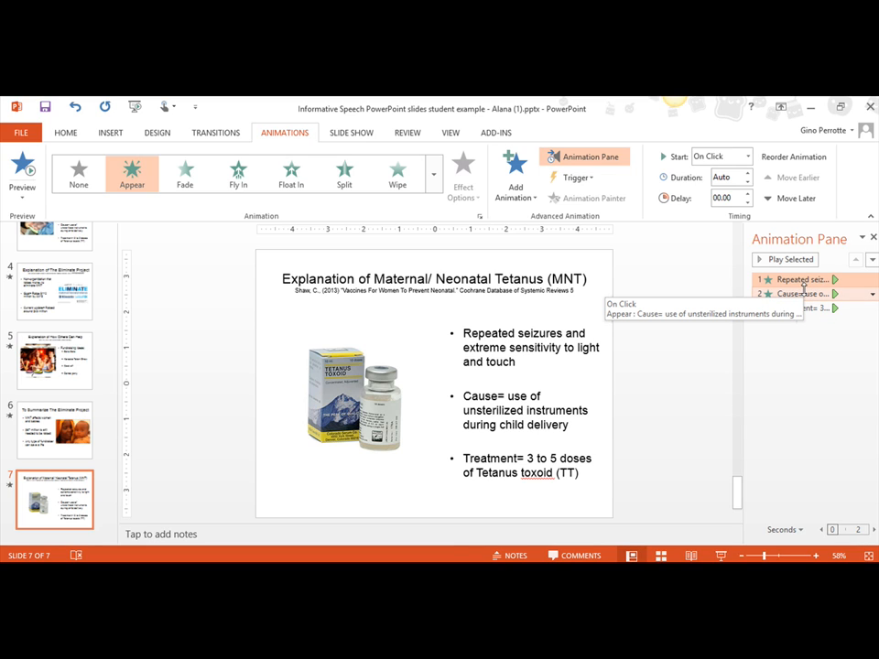
pyautogui.click(871, 293)
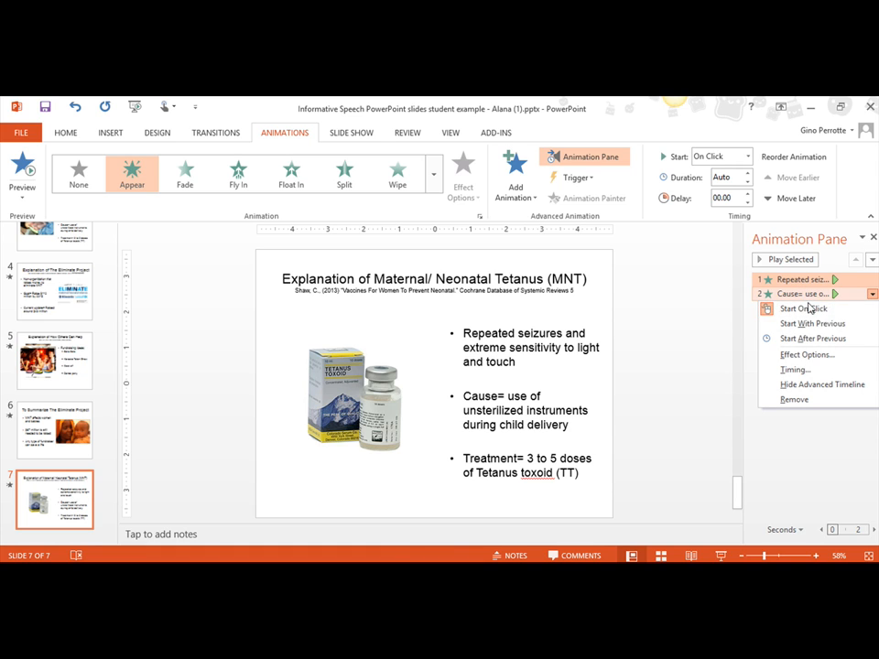
pyautogui.moveTo(806, 355)
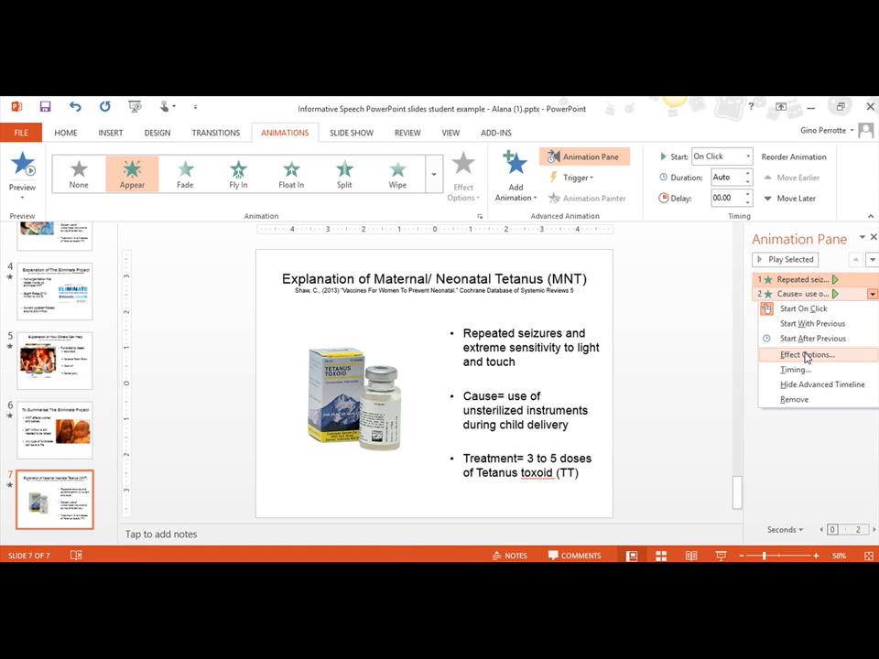
pyautogui.click(805, 355)
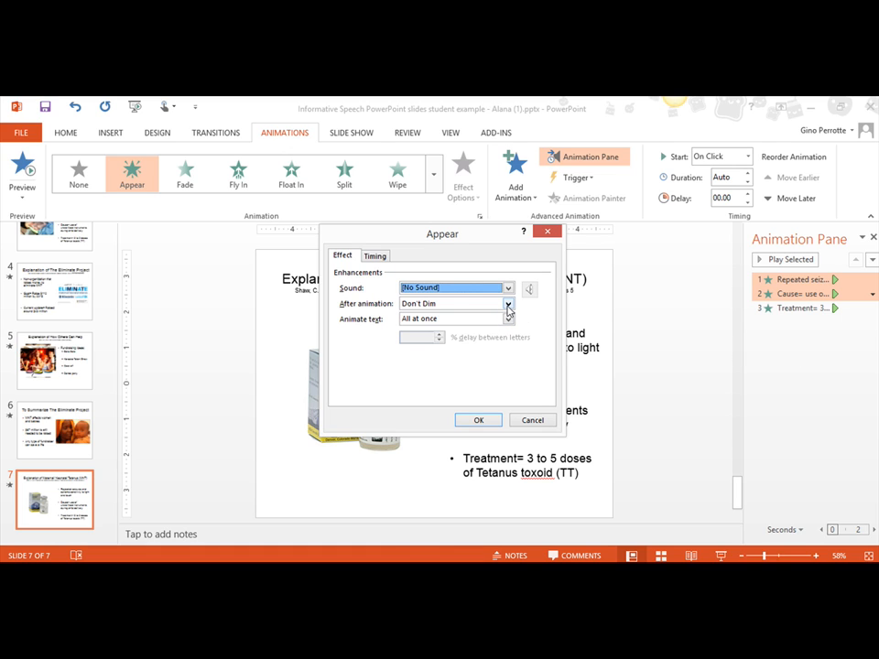
# - Drop down the After animation choices in the Appear effect settings
pyautogui.click(509, 304)
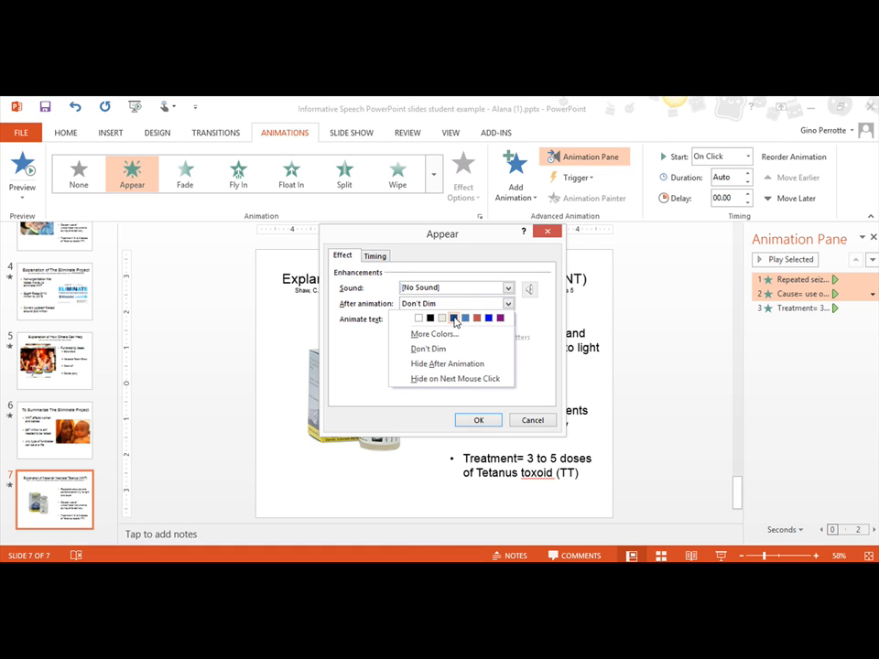
pyautogui.moveTo(450, 333)
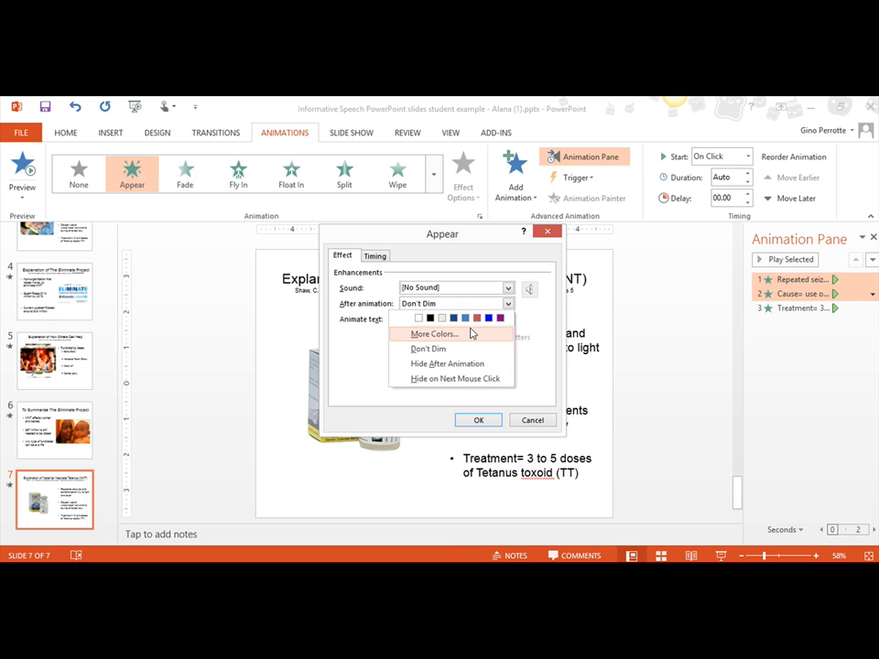
pyautogui.moveTo(462, 348)
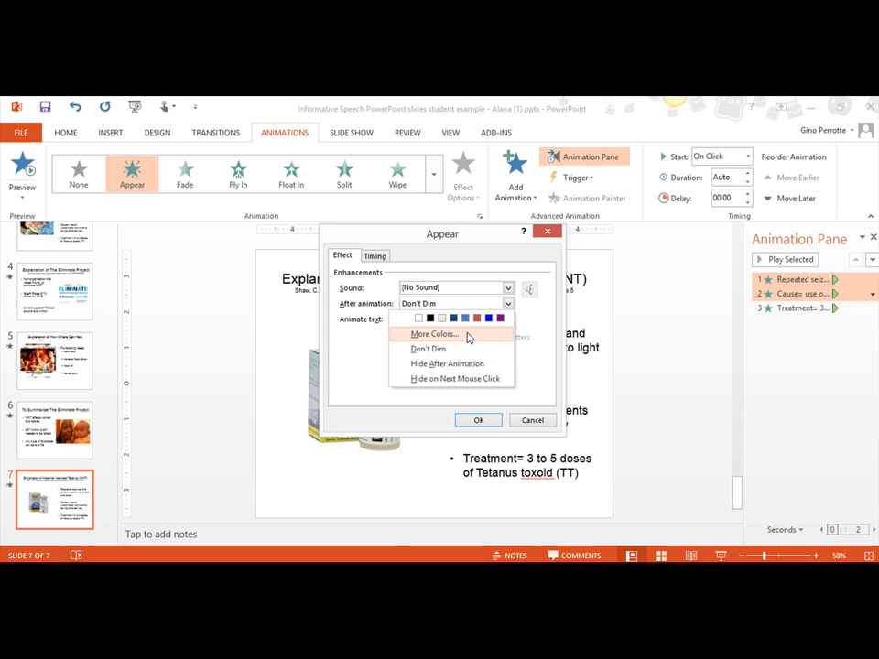
# - Choose a gray swatch under More Colors as the dim colour and confirm it for both bullets
pyautogui.click(432, 333)
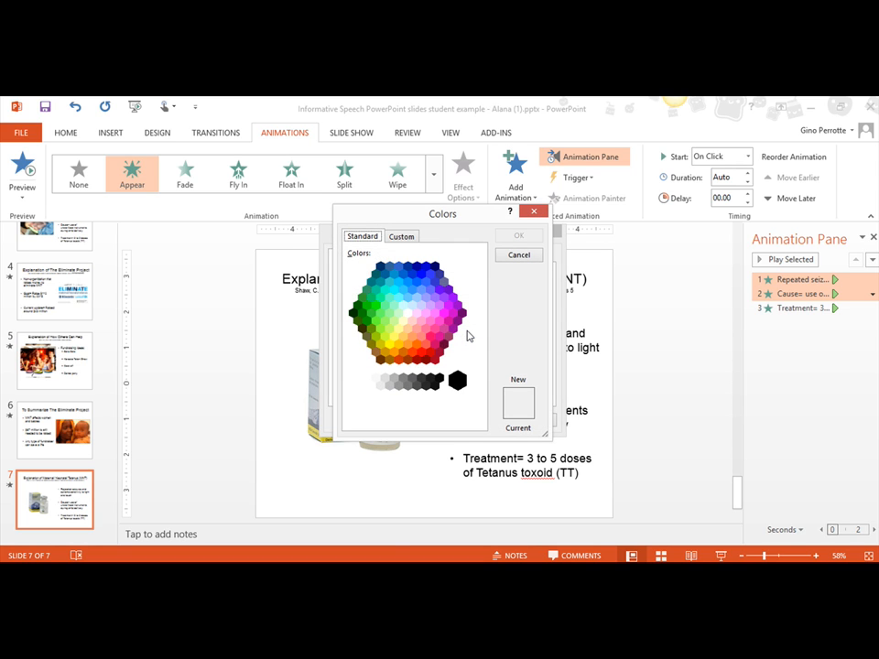
pyautogui.moveTo(399, 388)
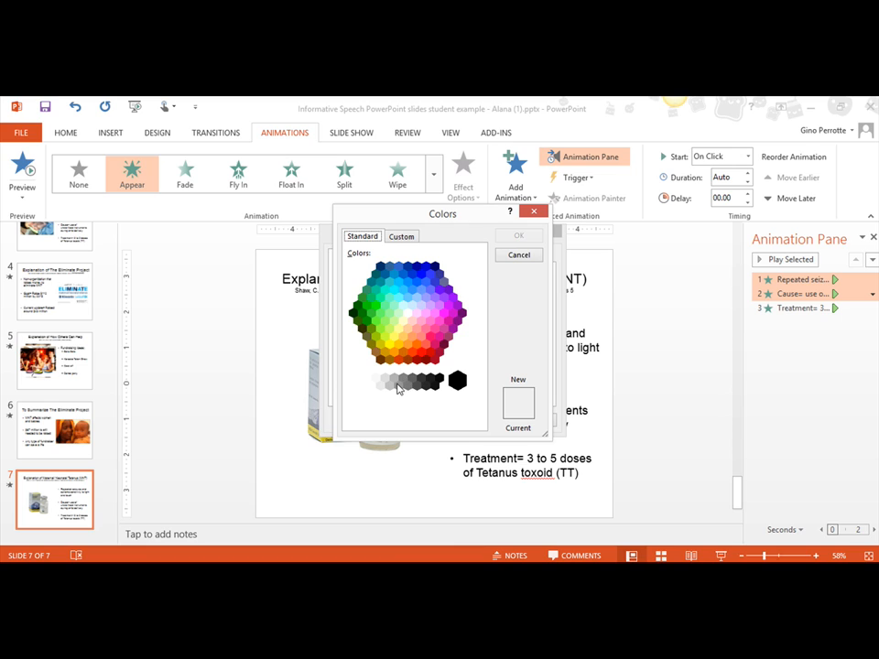
pyautogui.click(398, 384)
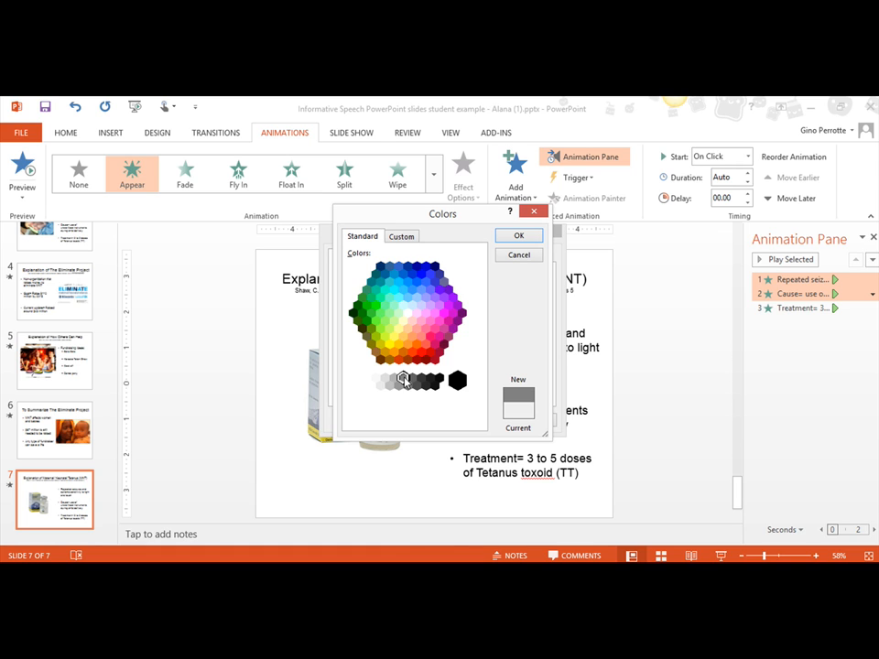
pyautogui.click(520, 255)
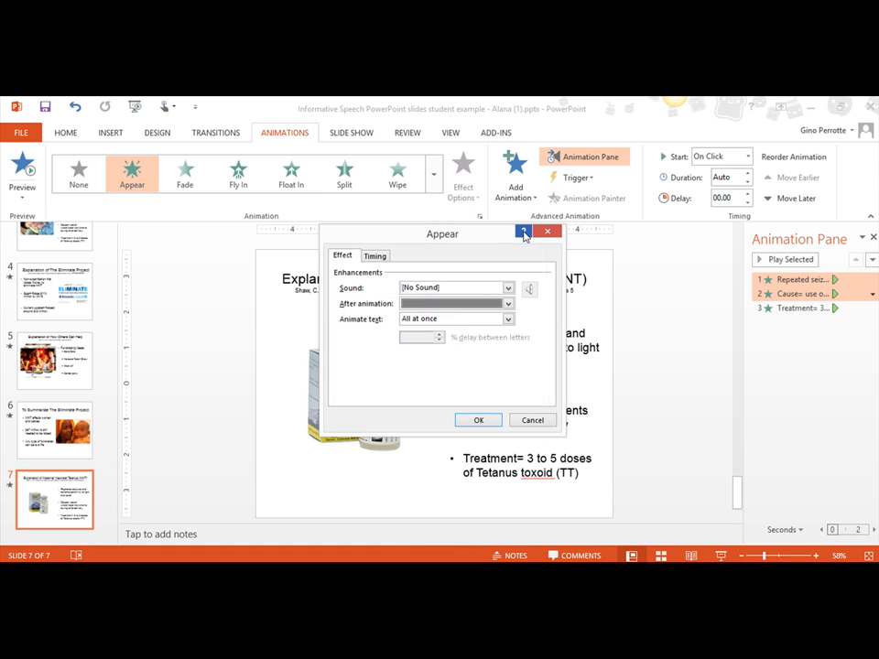
pyautogui.click(478, 419)
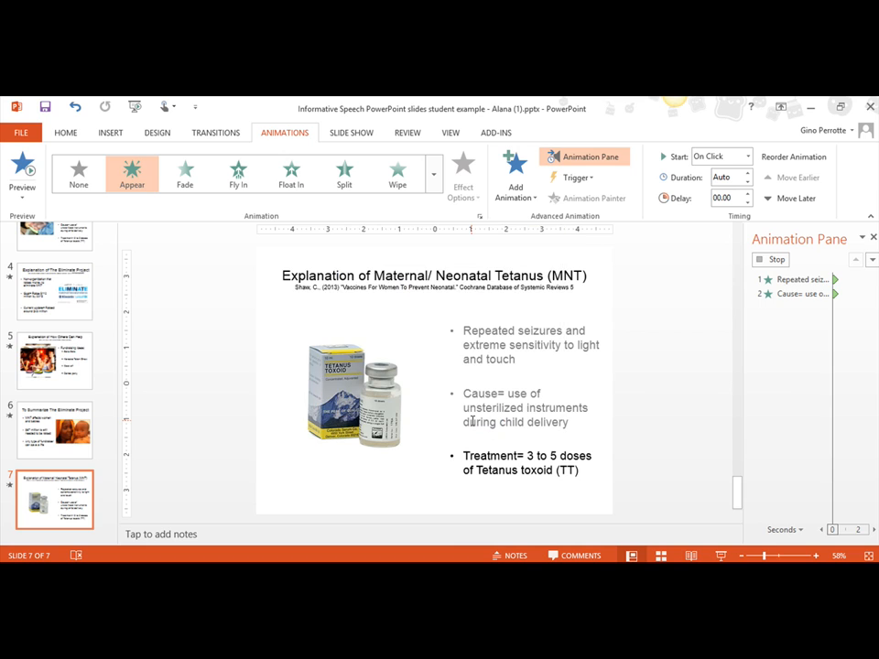